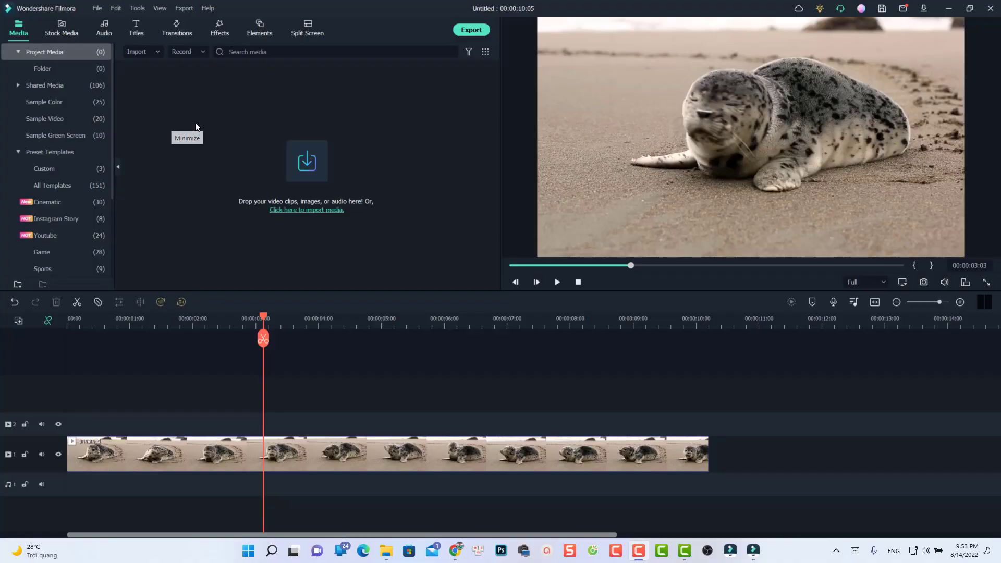
# Browse the end-screen templates in the Titles library, then switch back to another tab
pyautogui.click(135, 27)
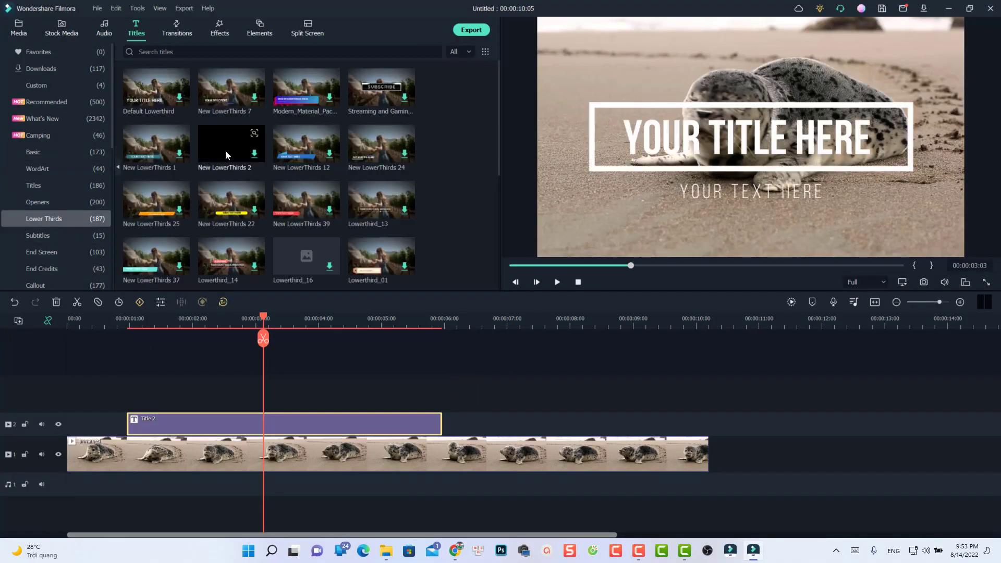
pyautogui.click(41, 251)
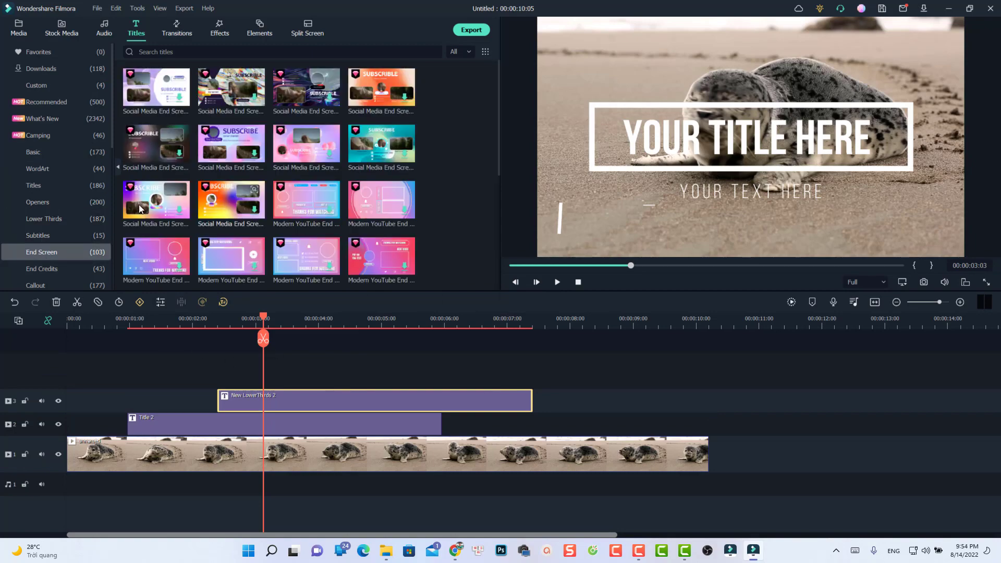
pyautogui.click(62, 27)
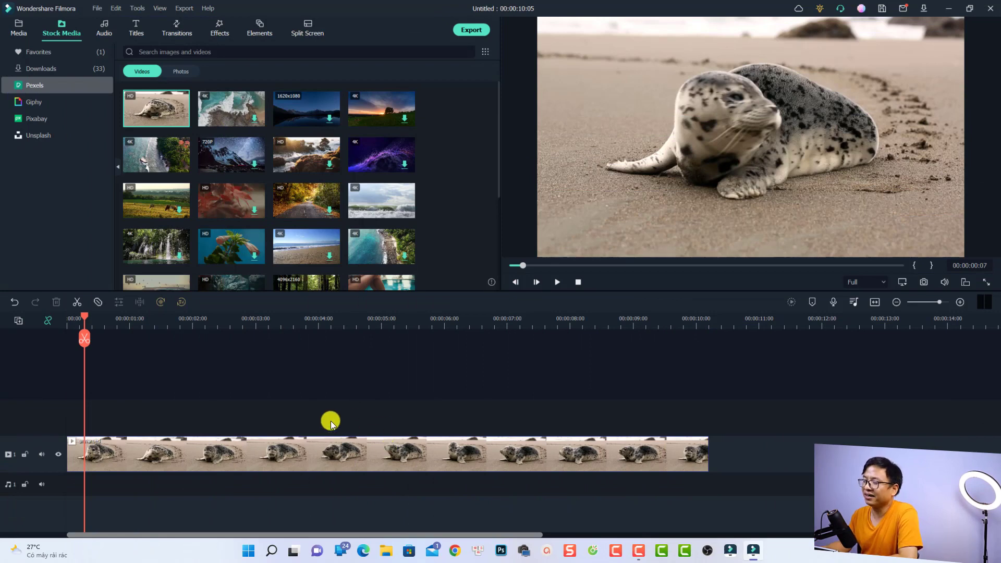
pyautogui.moveTo(321, 391)
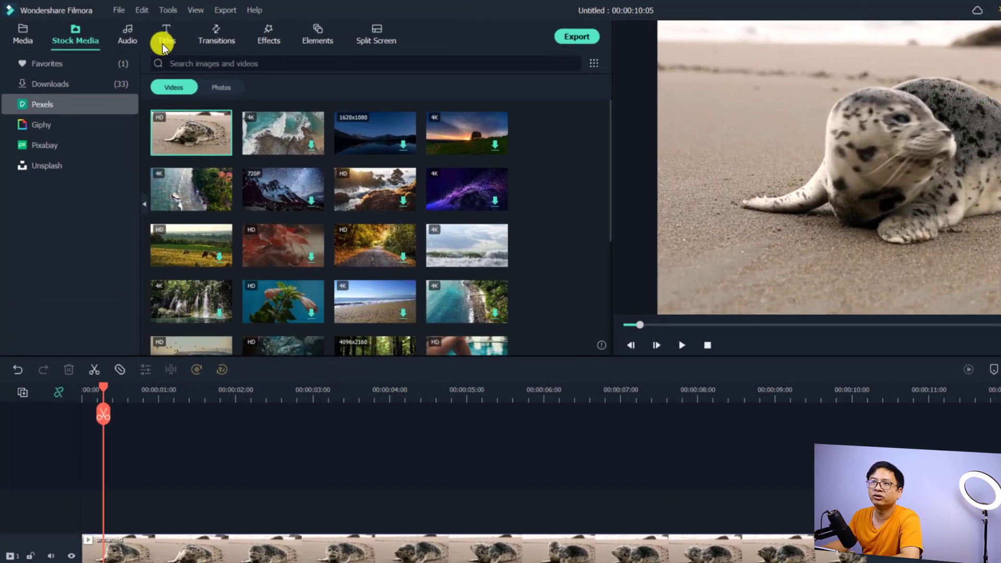
# Show the Basic title templates in the Titles library and dismiss the similar-assets tip
pyautogui.click(165, 35)
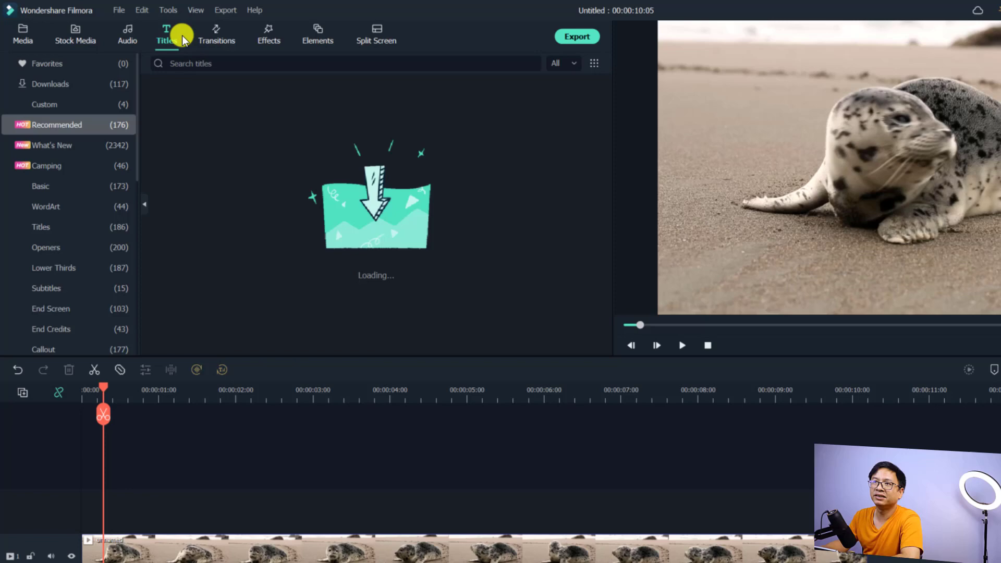
pyautogui.click(166, 35)
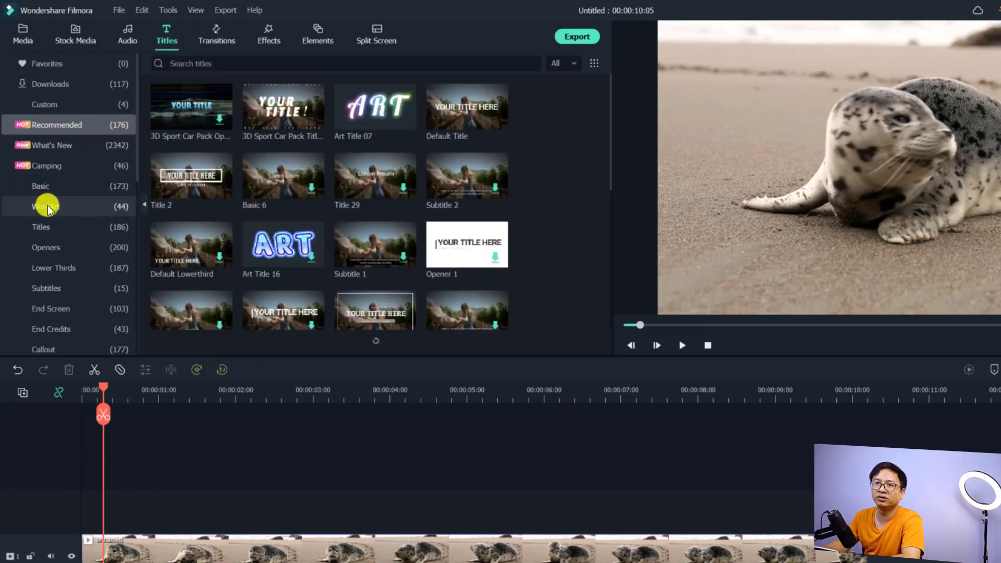
pyautogui.click(40, 186)
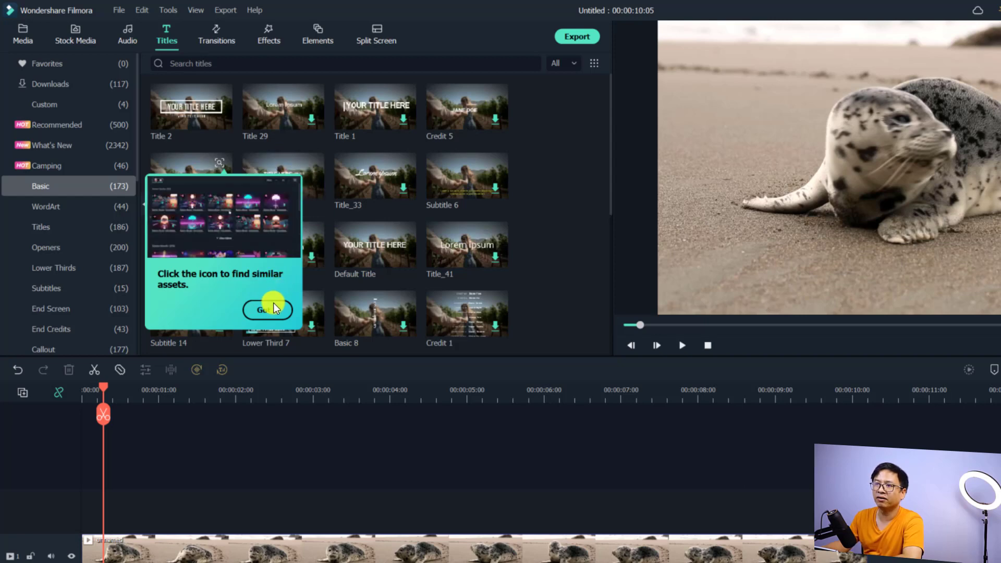
pyautogui.click(268, 310)
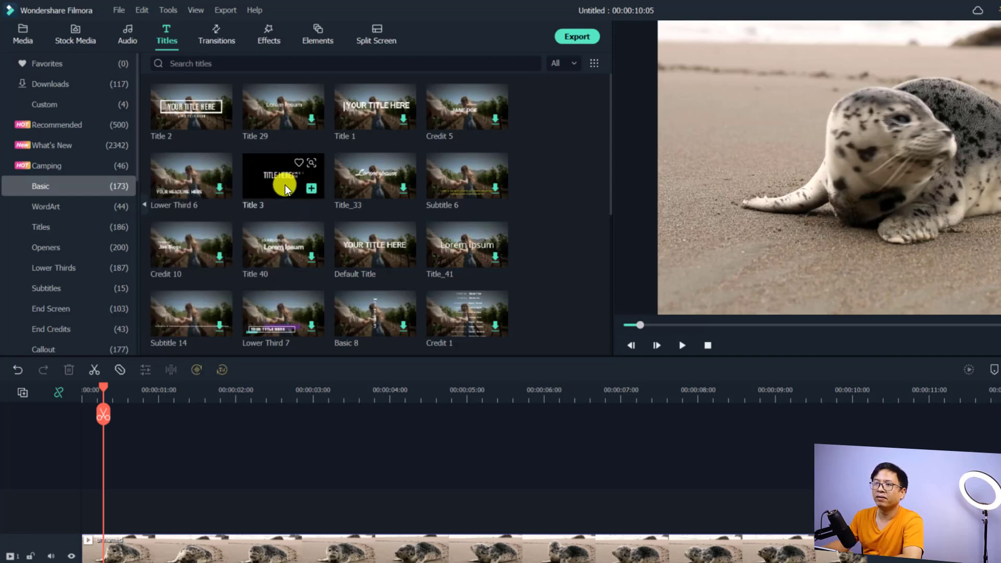
pyautogui.moveTo(355, 256)
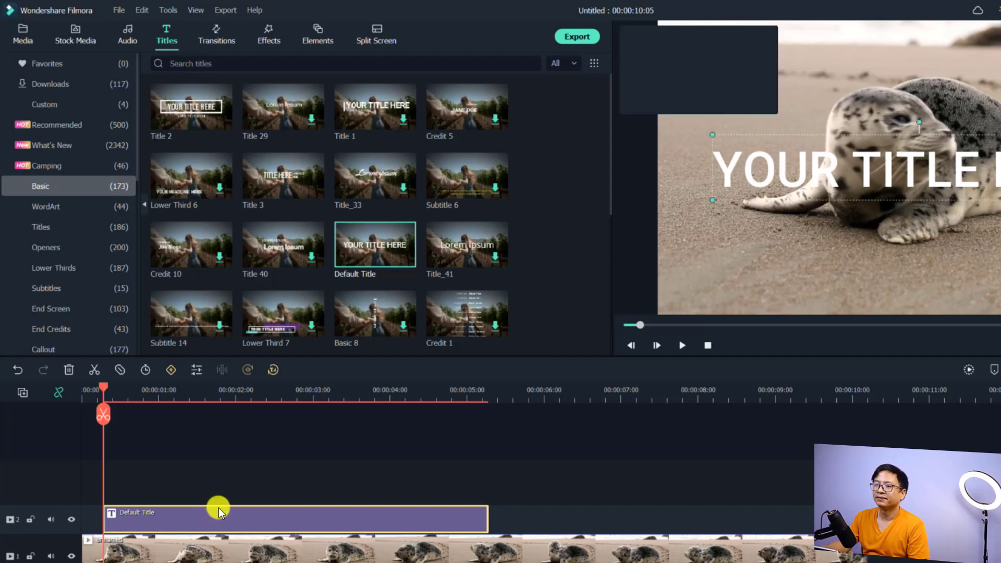
# Replace YOUR TITLE HERE with 'Hello my friend! This is how to write a paragrahp in Filmora 11.'
pyautogui.doubleClick(217, 518)
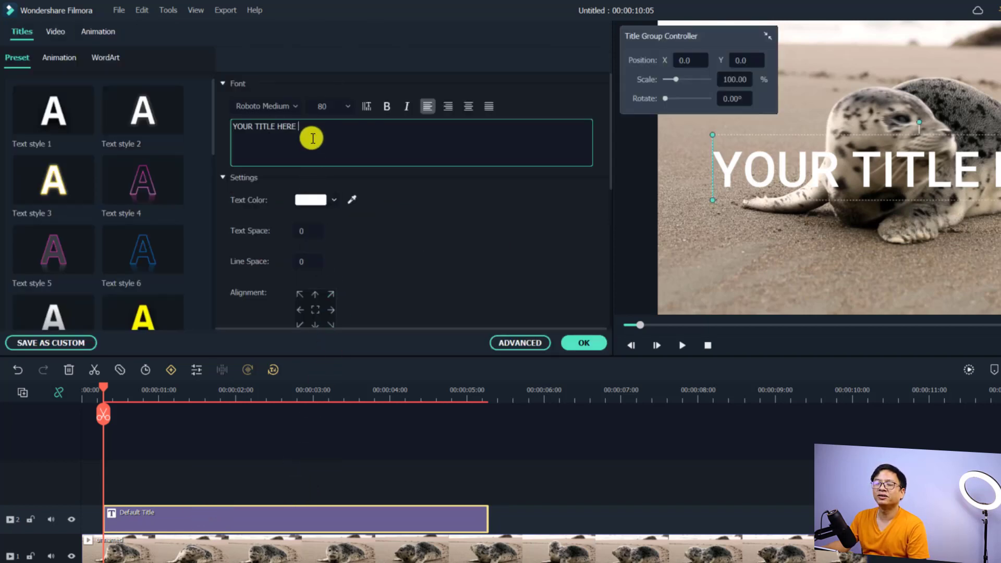
pyautogui.tripleClick(264, 126)
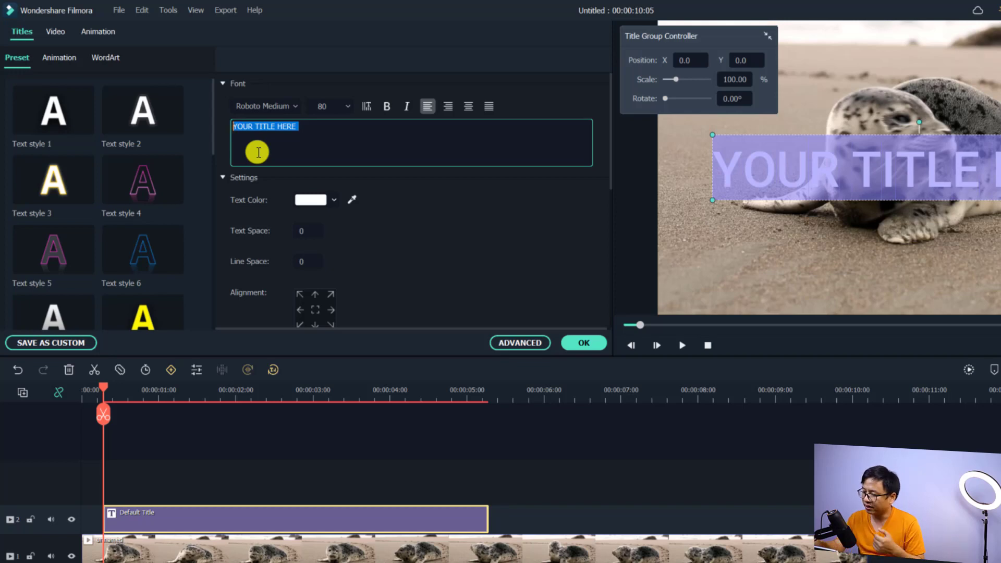
pyautogui.write('e')
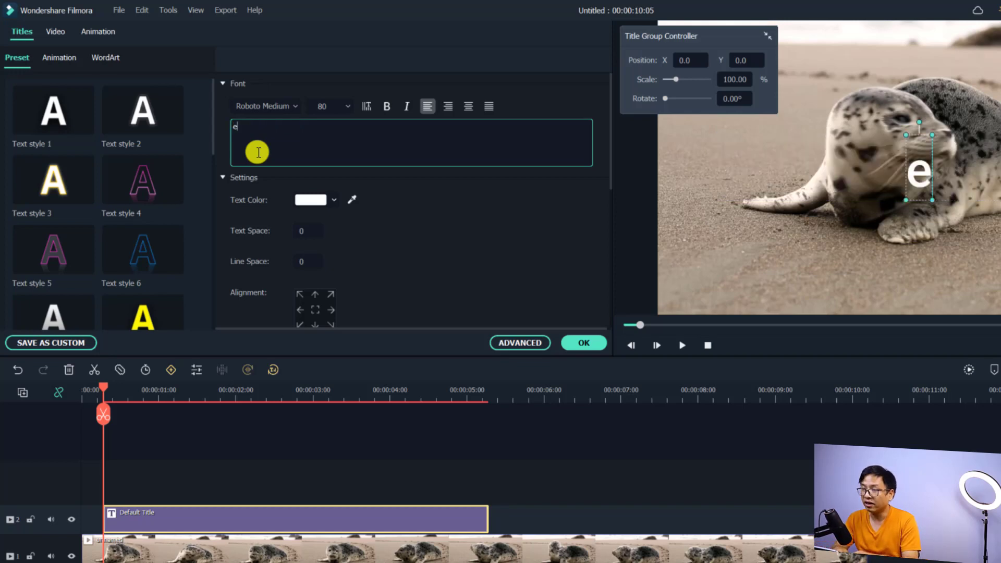
pyautogui.write('Hll')
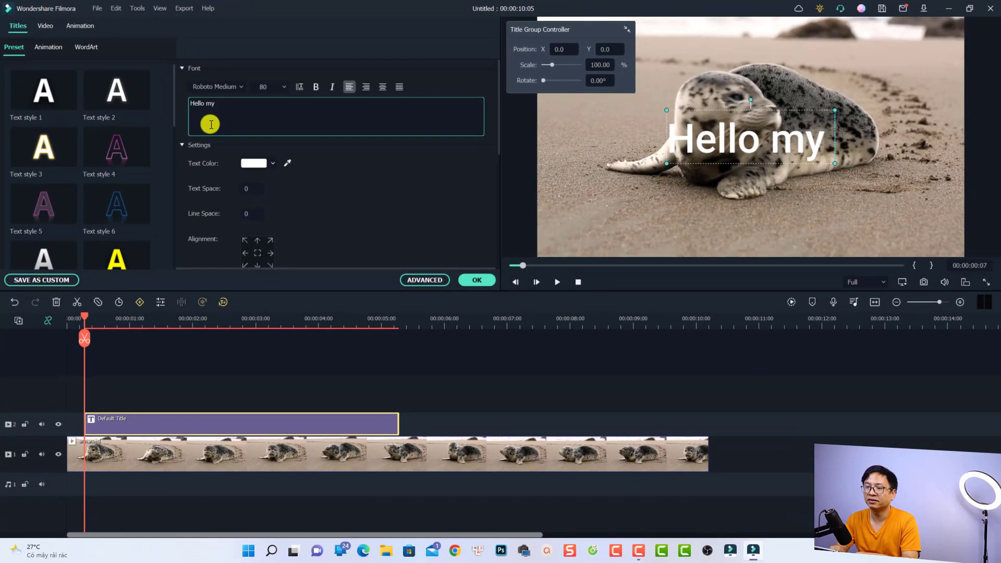
pyautogui.write('friend! This i')
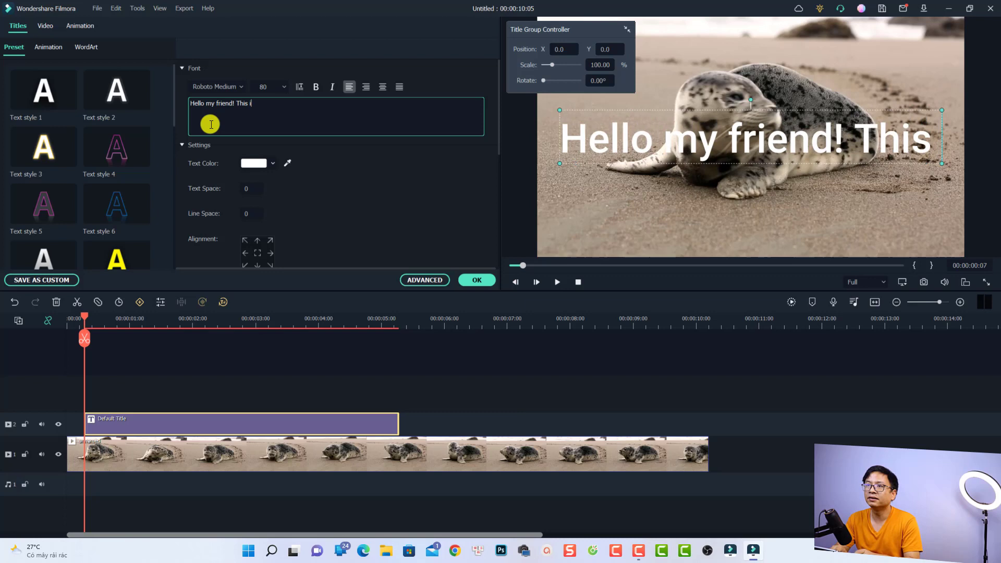
pyautogui.write('s how to u')
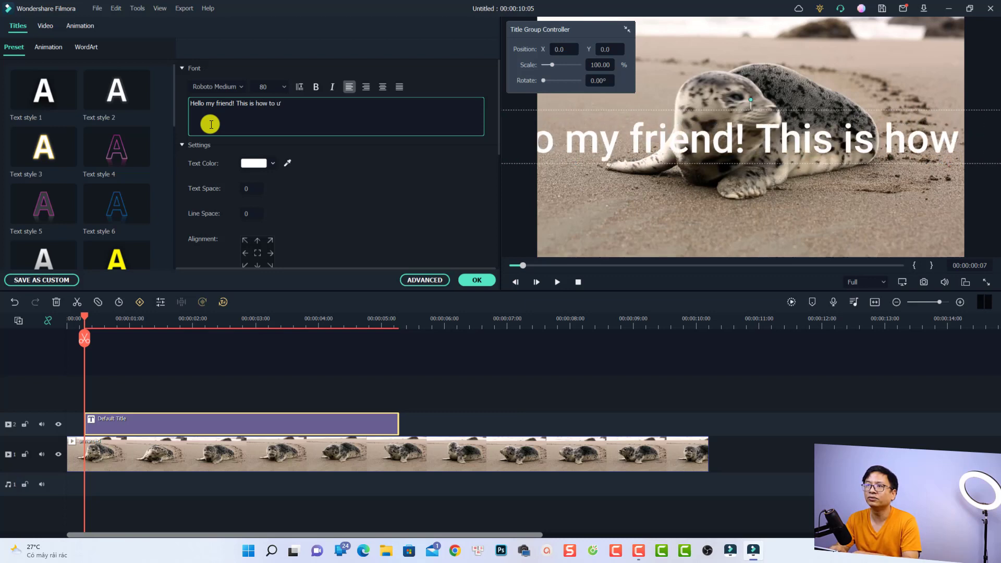
pyautogui.write('write a paragrahp in Filmora 11')
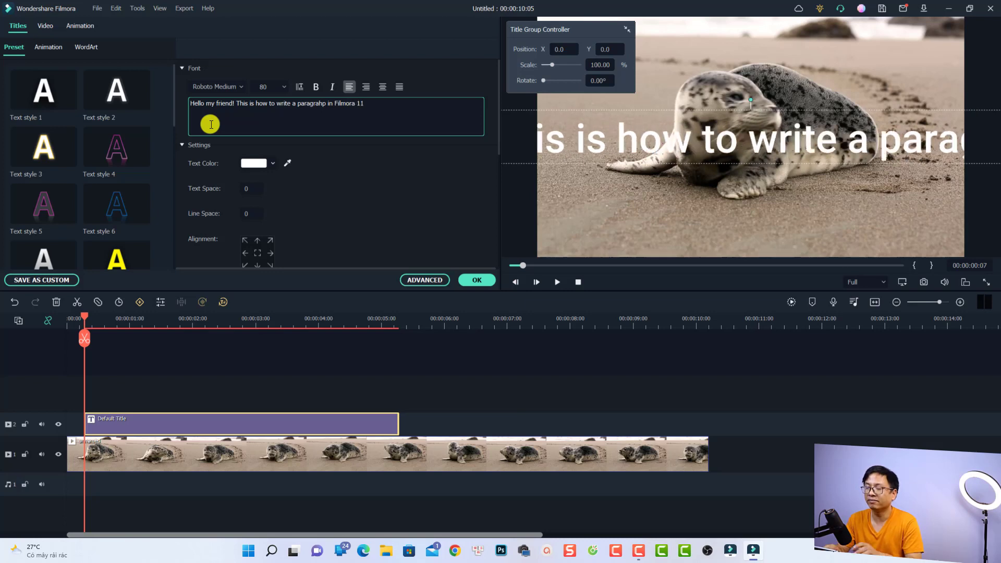
pyautogui.write('.')
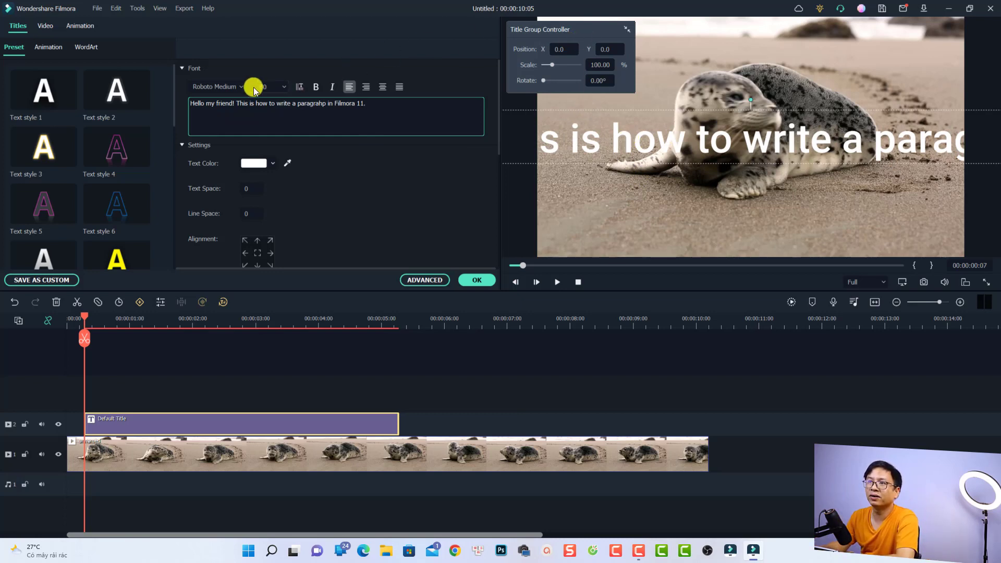
# Set the Default Title's font size to 28 and select the text in the preview
pyautogui.click(217, 86)
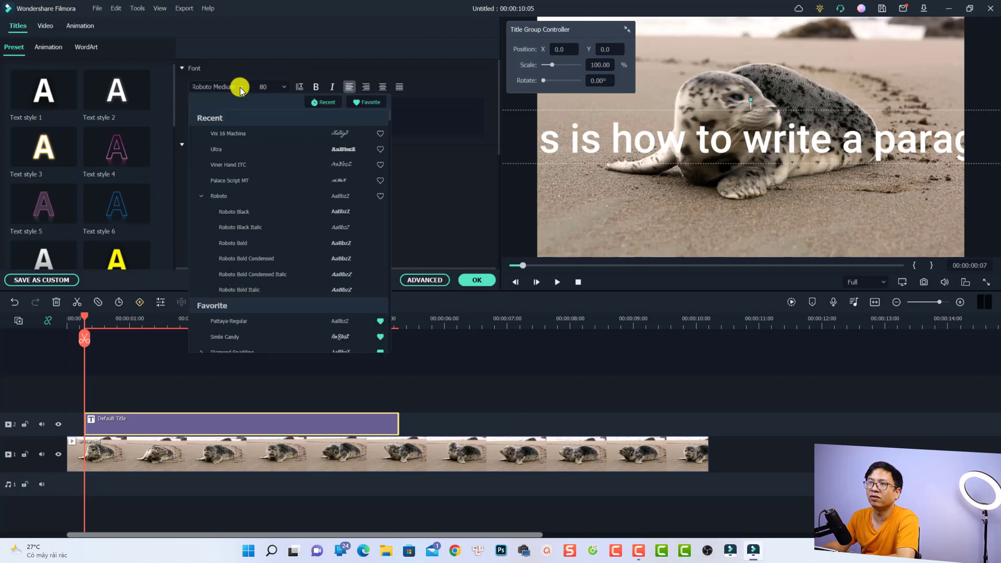
pyautogui.moveTo(281, 87)
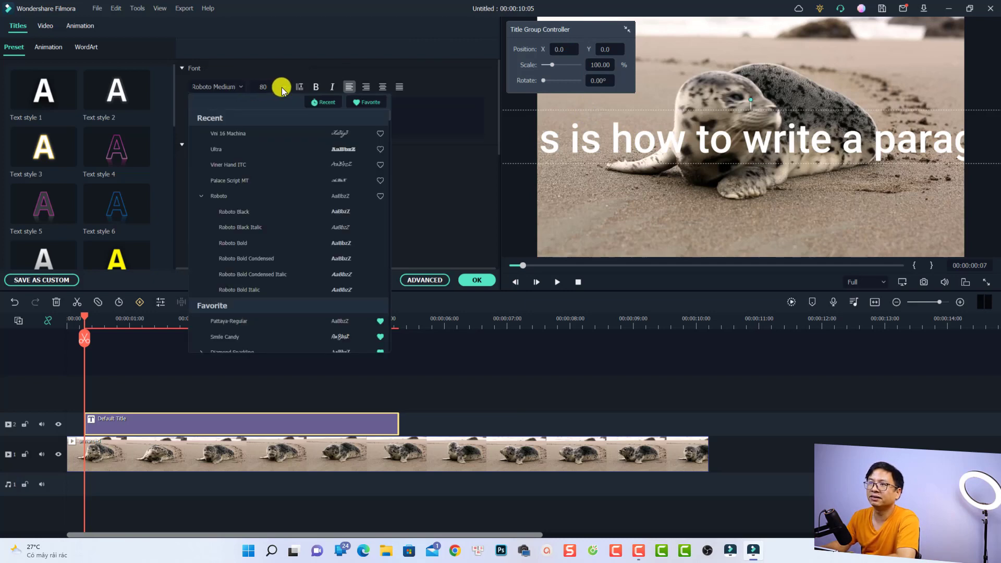
pyautogui.click(263, 86)
pyautogui.write('28')
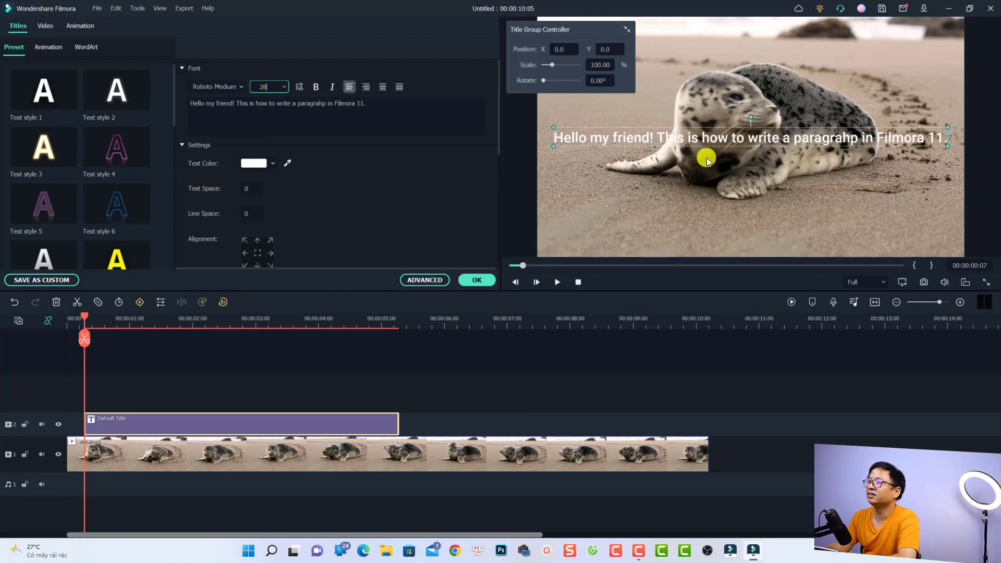
pyautogui.moveTo(696, 151)
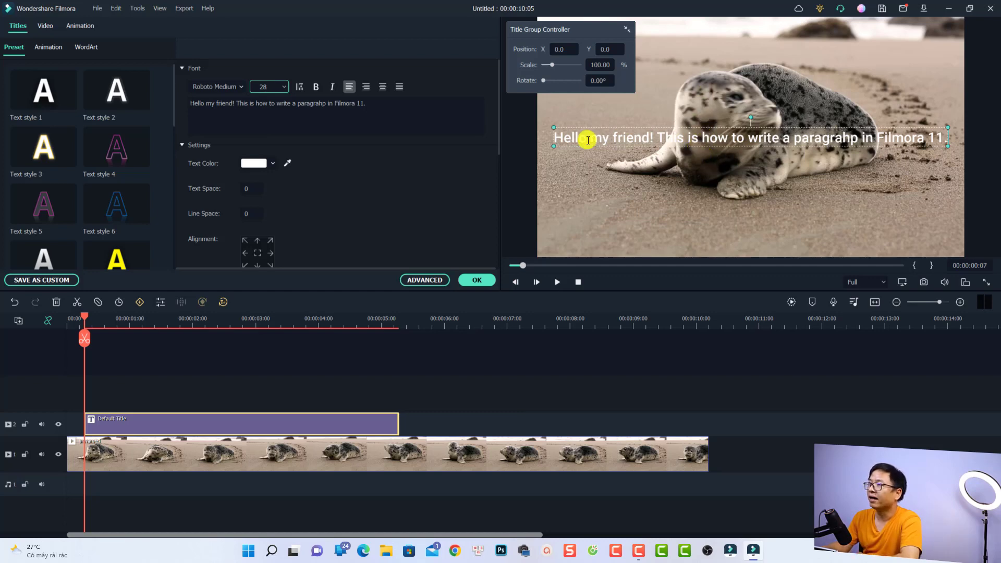
pyautogui.click(400, 106)
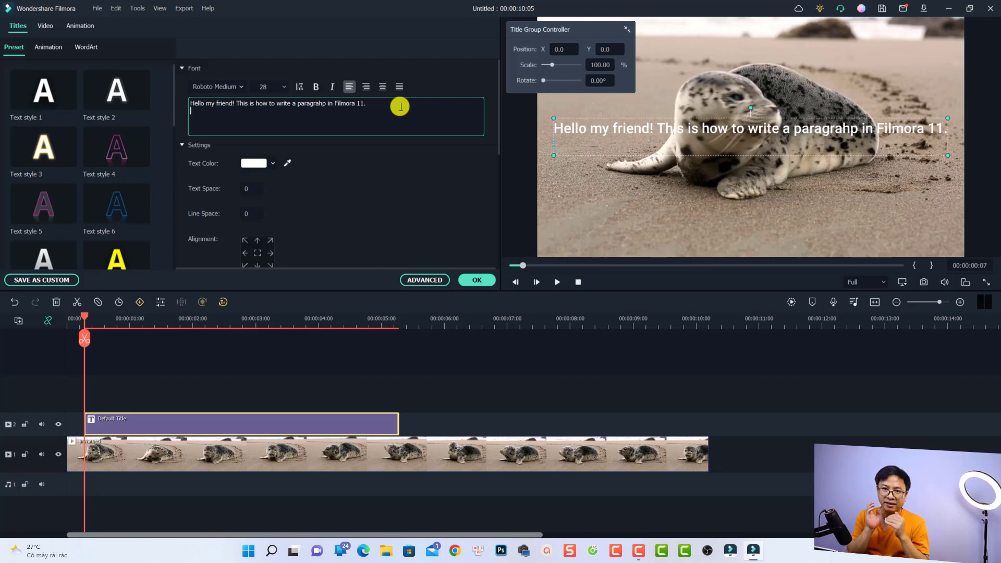
# Enter the 'Hello my friend!…Filmora 11.' sentence repeatedly to fill five lines
pyautogui.press('ctrl+a')
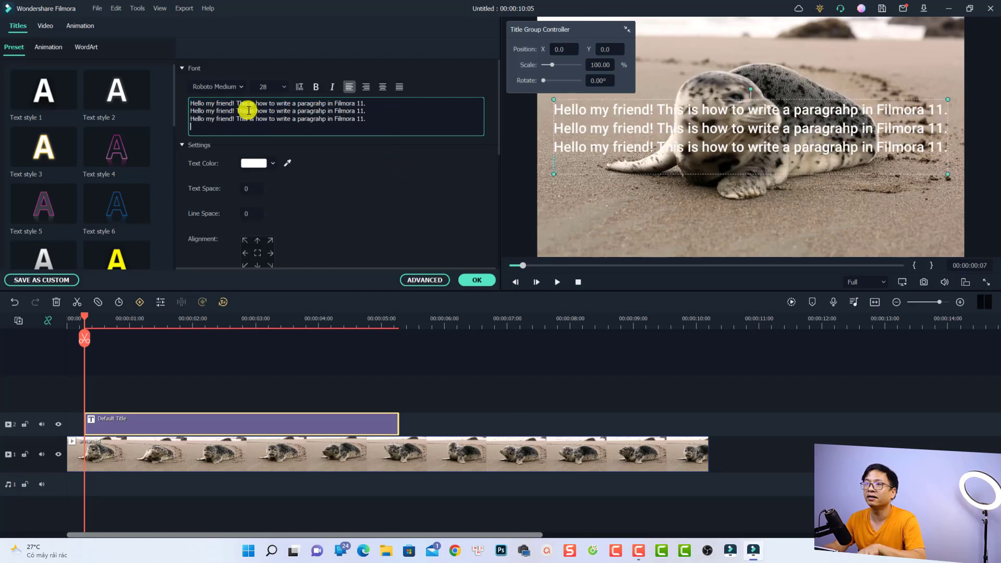
pyautogui.write('Hello my friend! This is how to write a paragrahp in Filmora 11.')
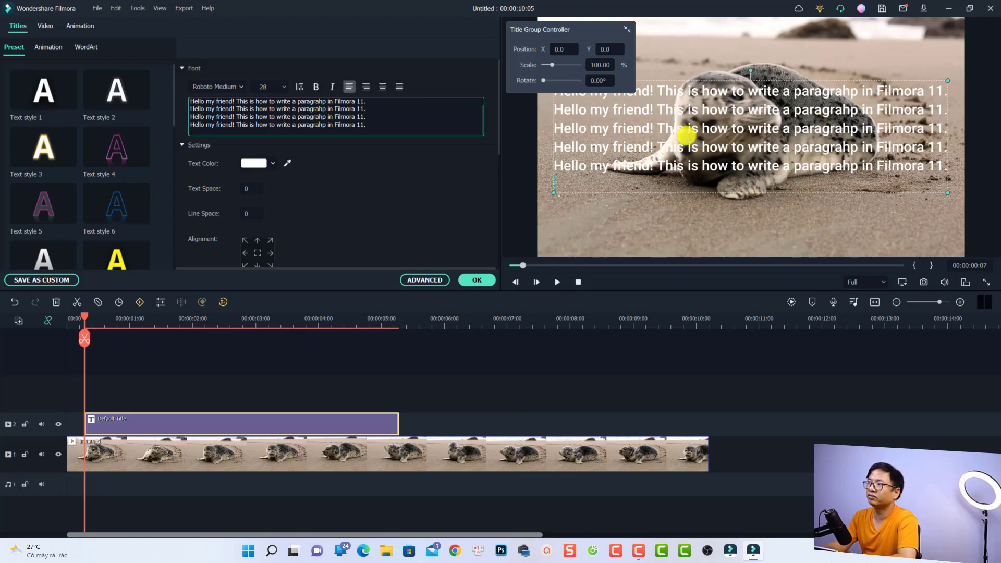
pyautogui.moveTo(699, 145)
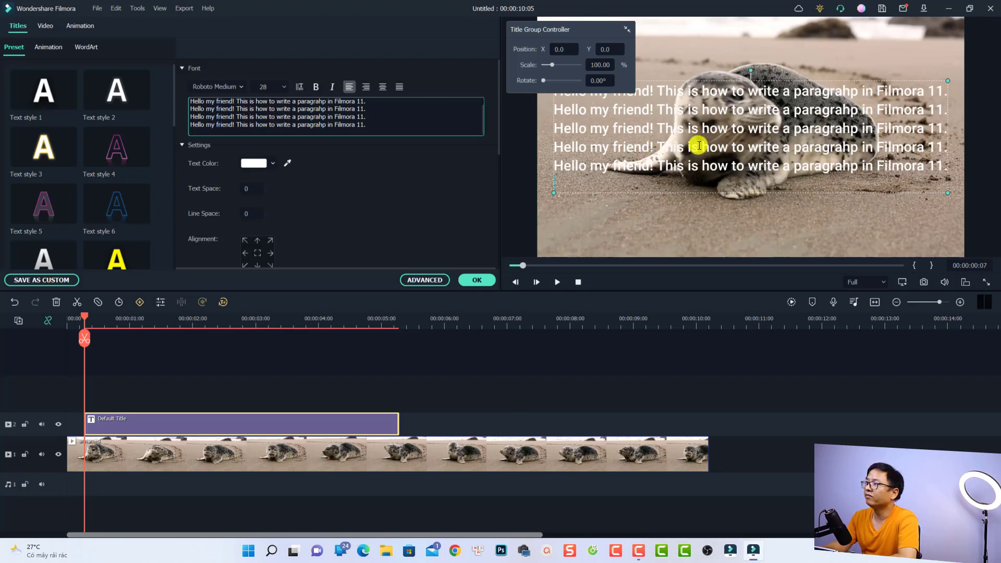
pyautogui.moveTo(480, 177)
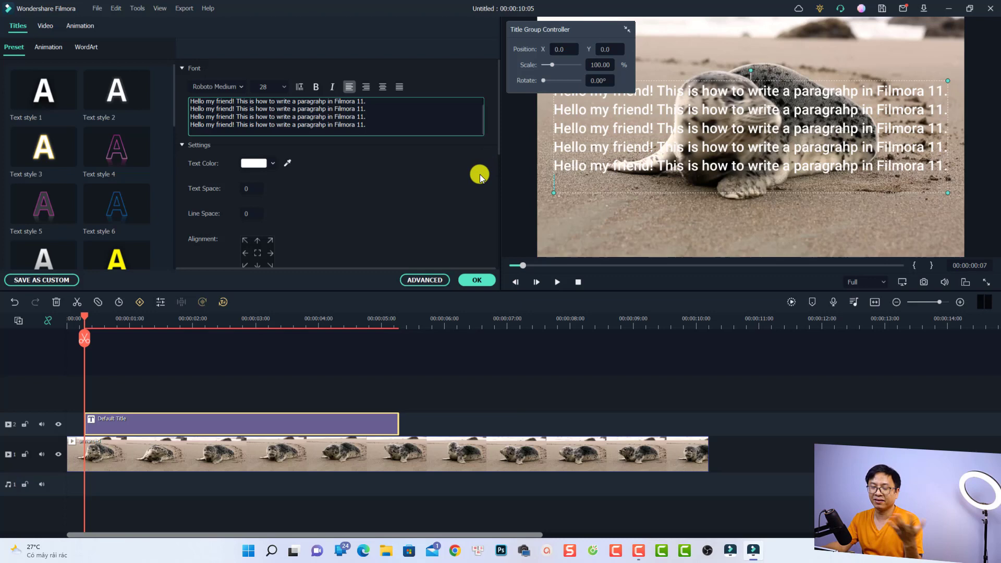
pyautogui.moveTo(622, 517)
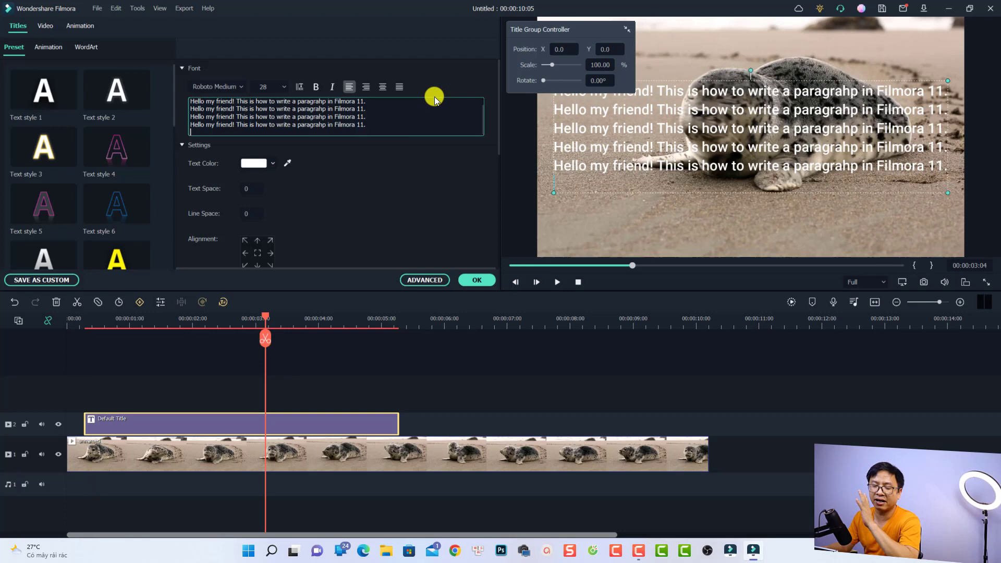
pyautogui.moveTo(348, 108)
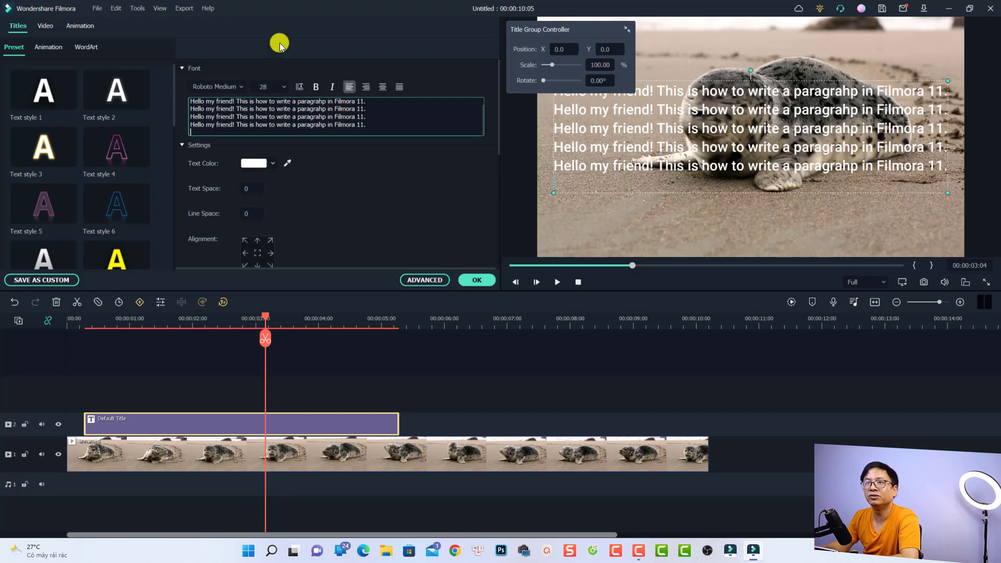
# Apply the Up Roll preset from the title editor's Animation presets
pyautogui.click(48, 46)
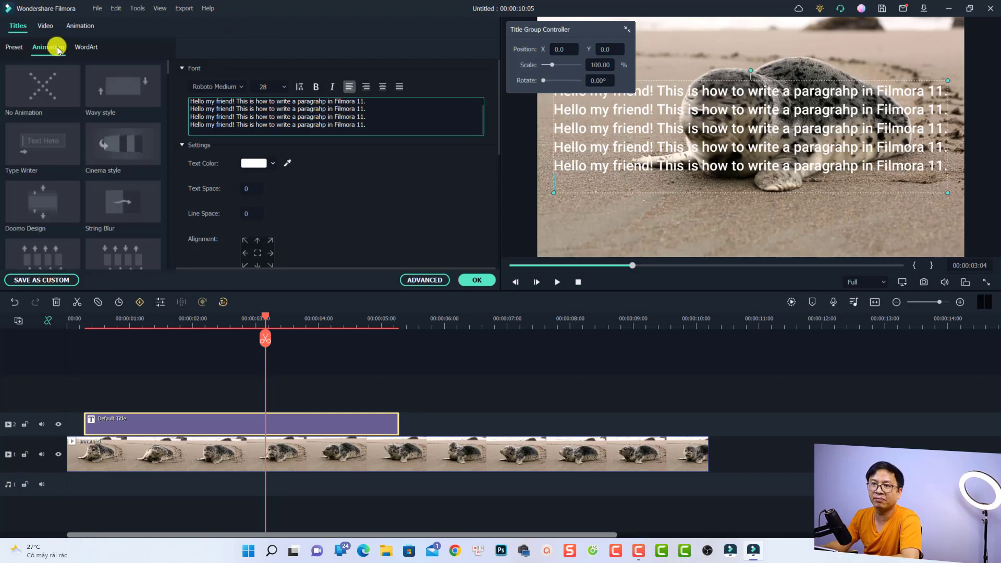
pyautogui.scroll(-3)
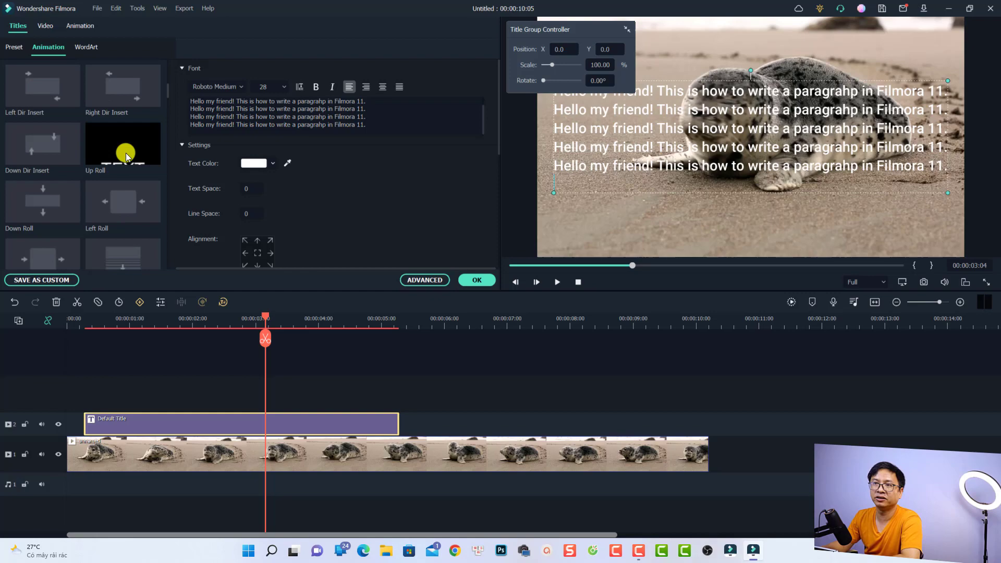
pyautogui.click(122, 142)
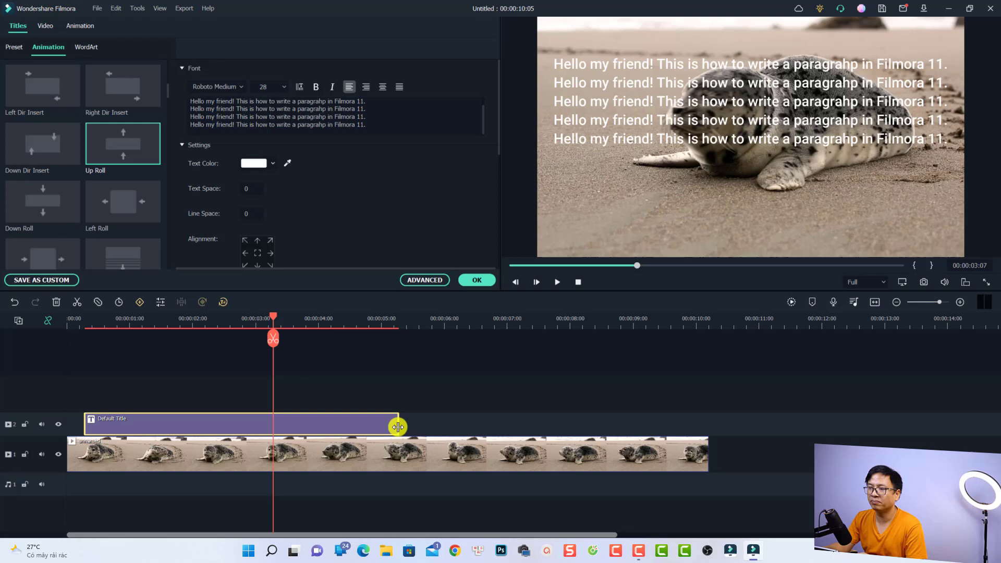
# Extend the title clip to about 7.5 seconds and return to the start for preview
pyautogui.moveTo(398, 427); pyautogui.dragTo(533, 426)
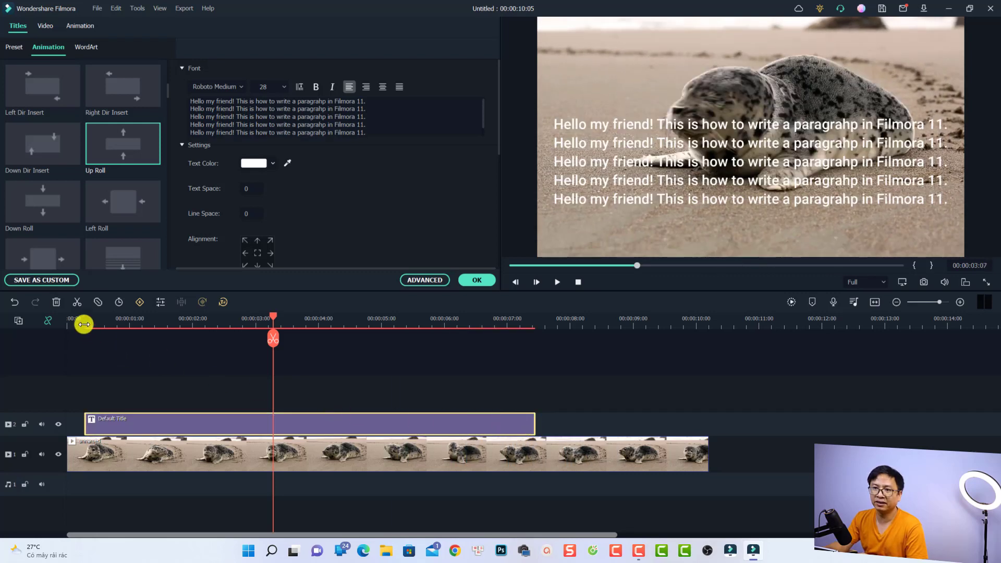
pyautogui.click(556, 282)
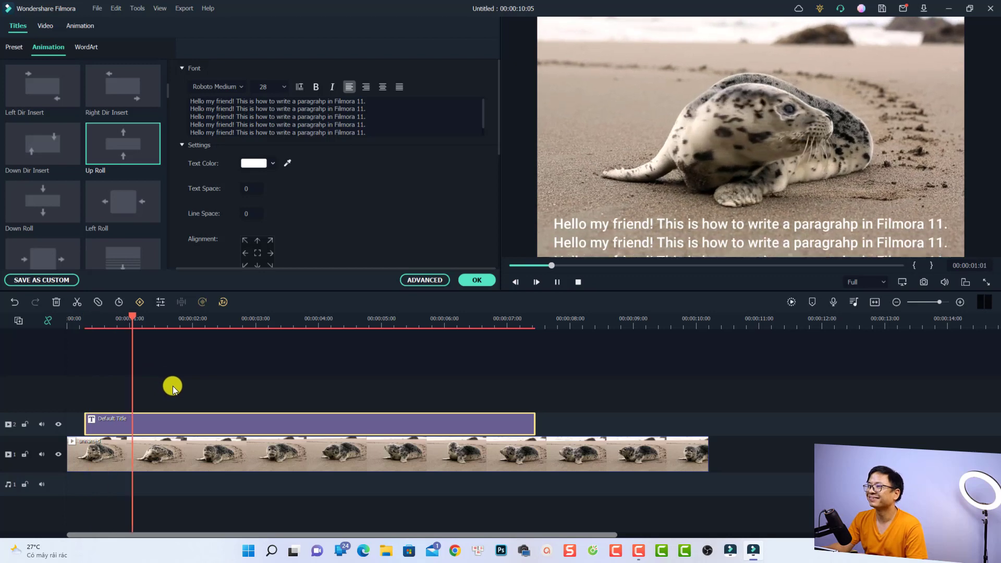